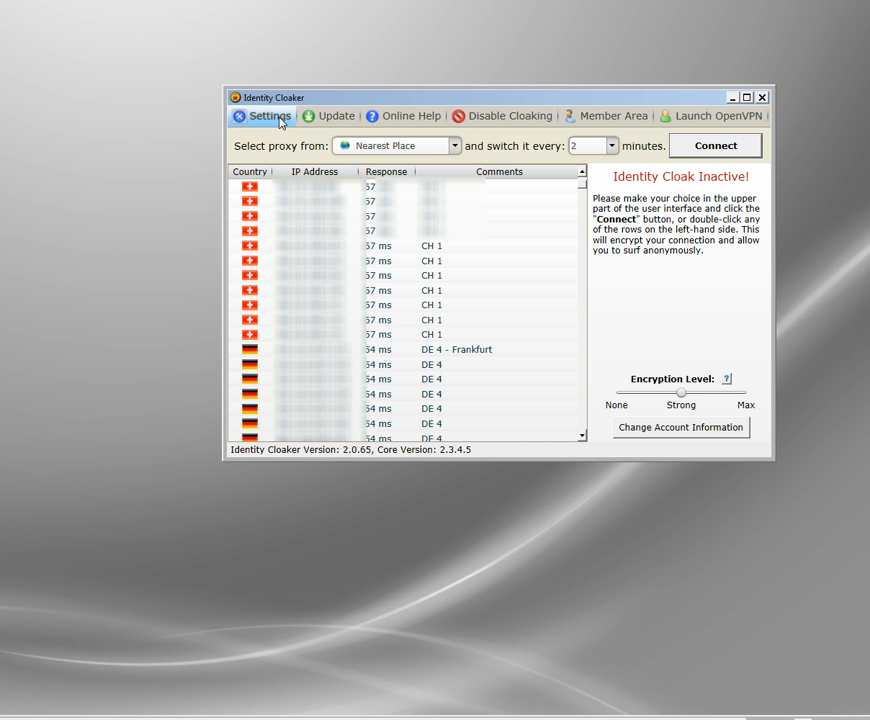
# - Open Identity Cloaker's Settings window on the Local Proxy tab
pyautogui.click(266, 115)
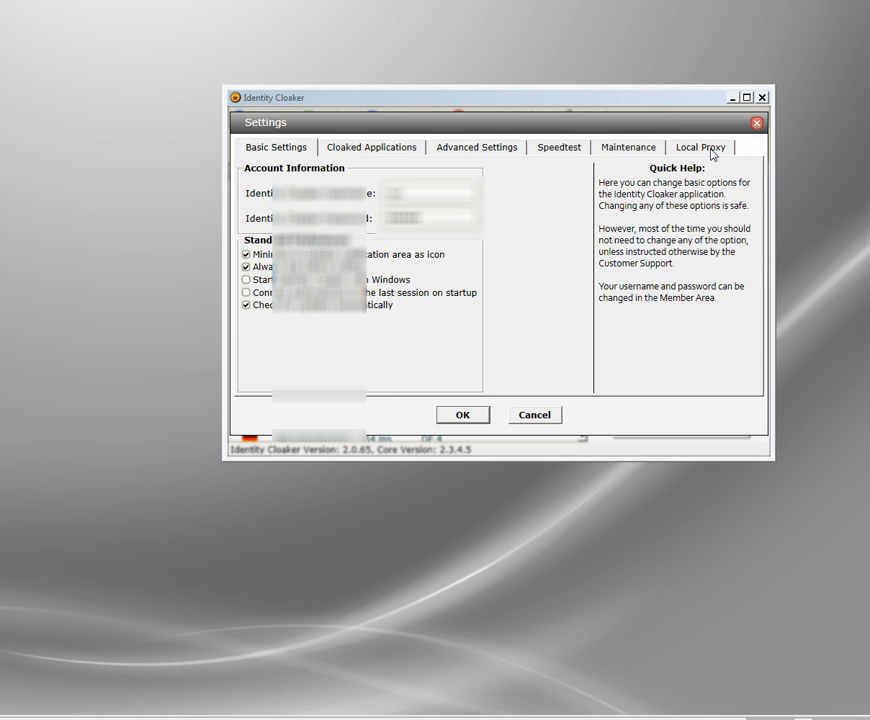
pyautogui.click(701, 147)
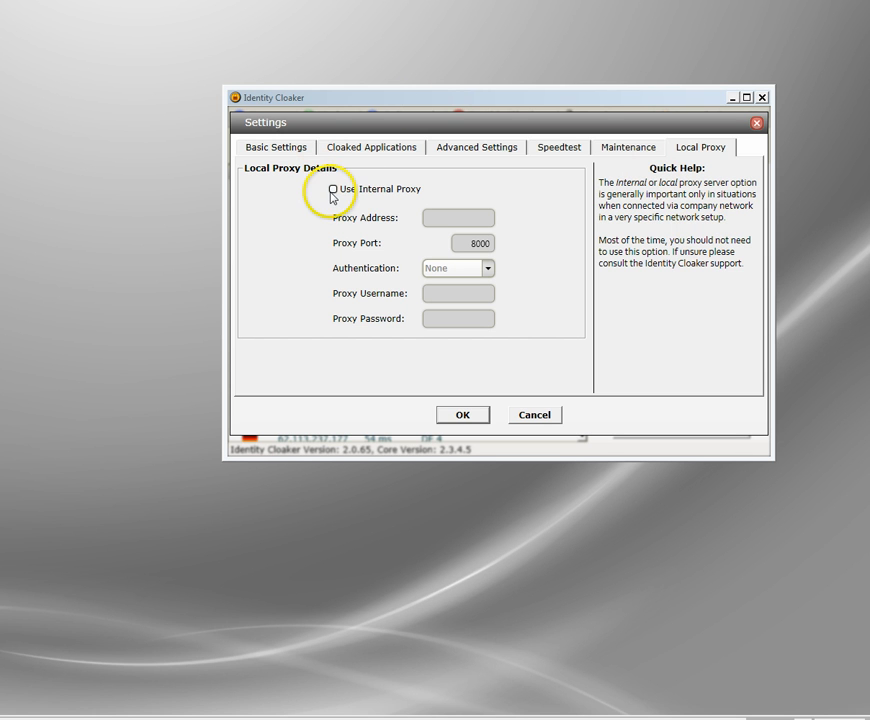
# - Enable Use Internal Proxy and set authentication to Password
pyautogui.click(334, 189)
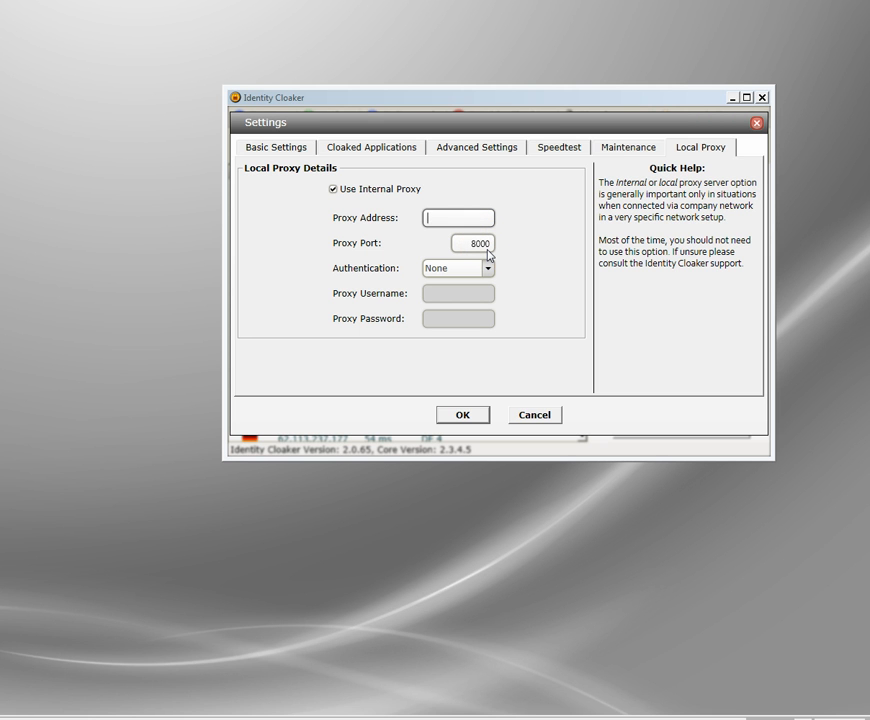
pyautogui.click(487, 268)
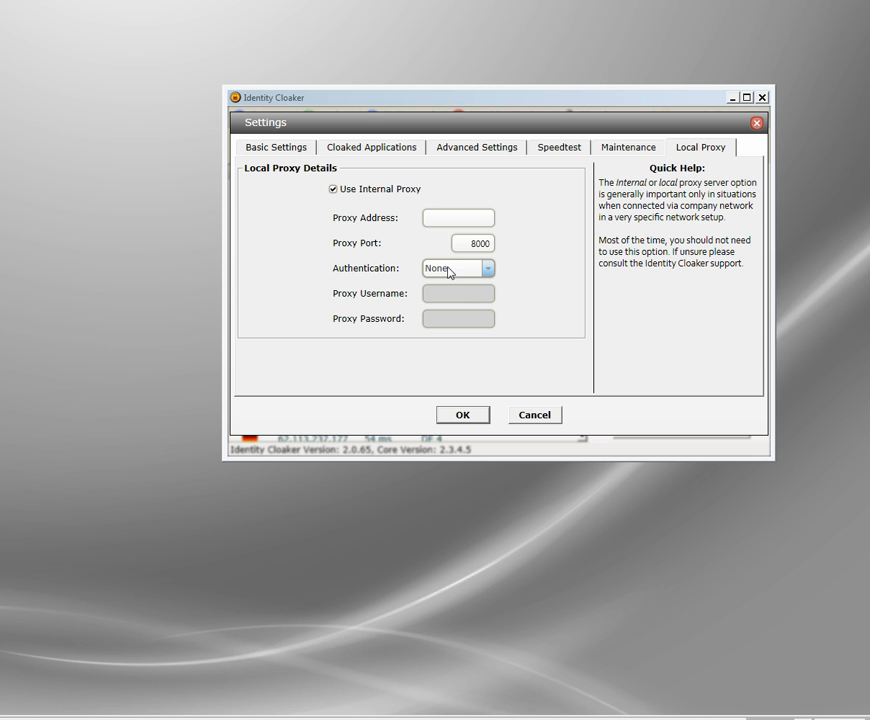
pyautogui.click(487, 268)
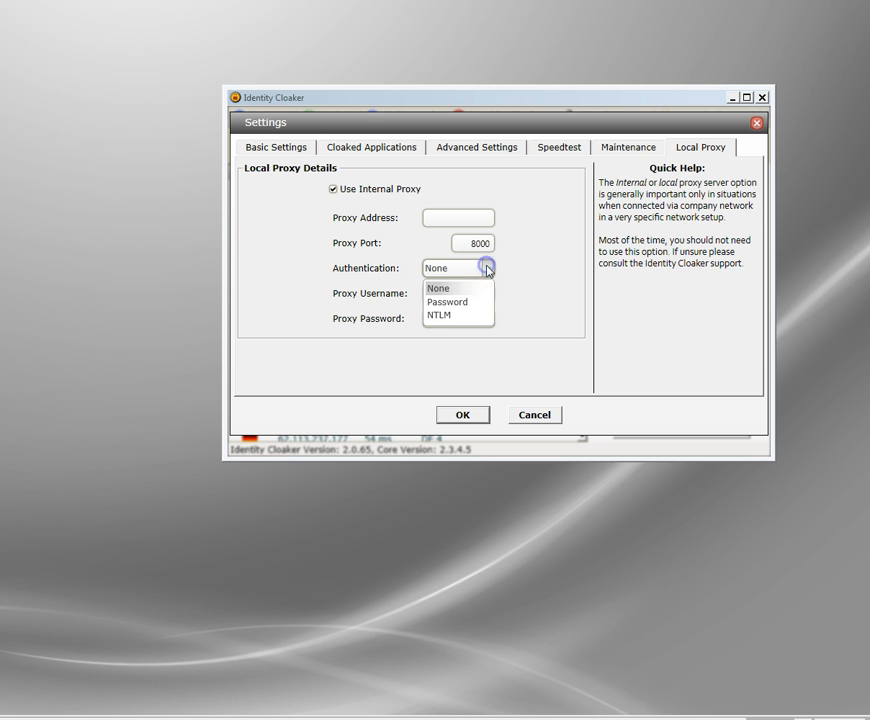
pyautogui.click(447, 301)
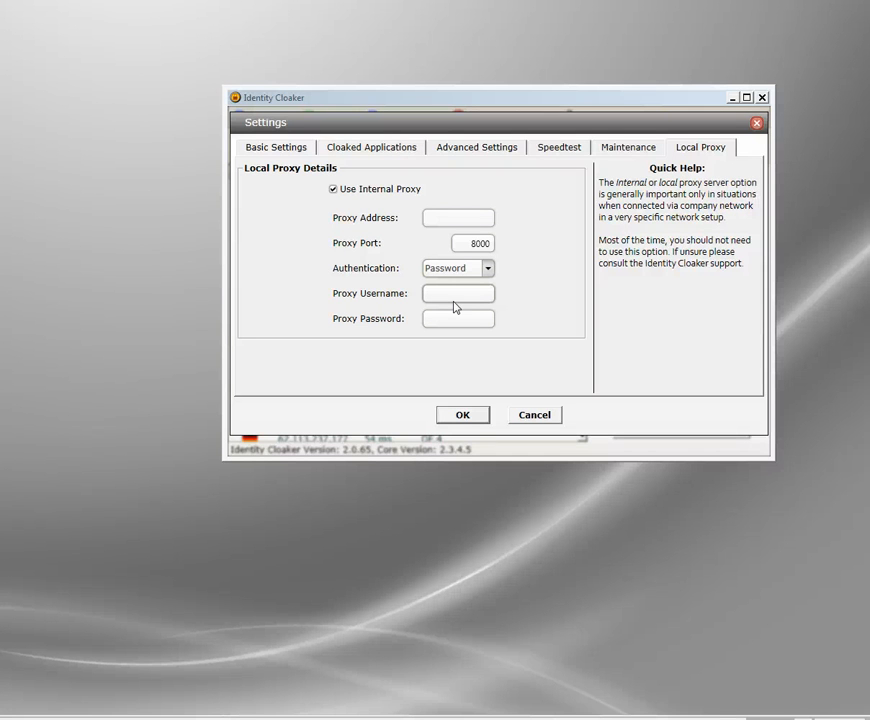
# - Switch authentication to NTLM, then cancel the settings without saving
pyautogui.click(487, 268)
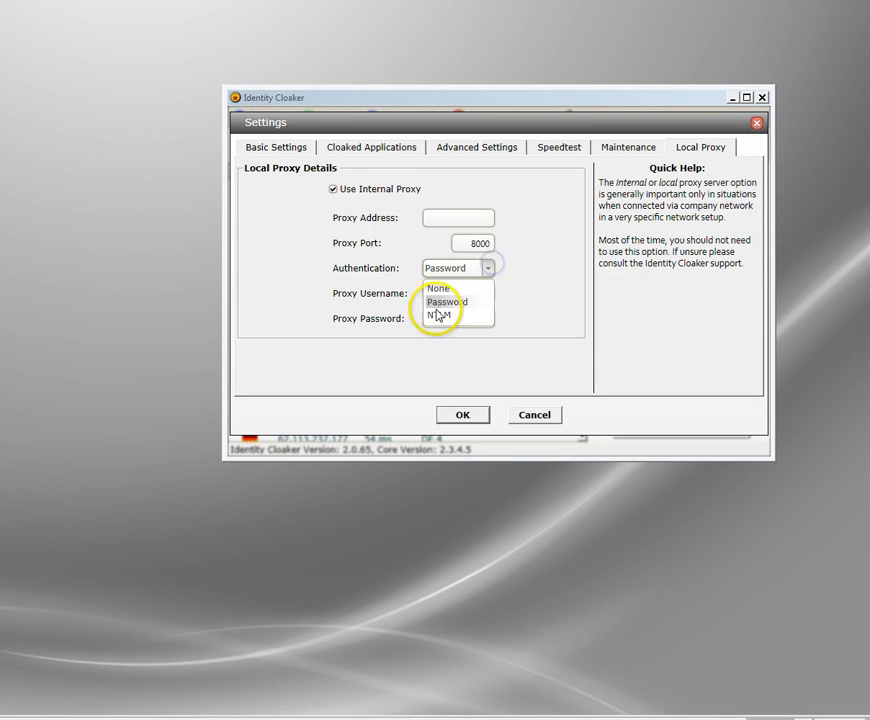
pyautogui.click(440, 314)
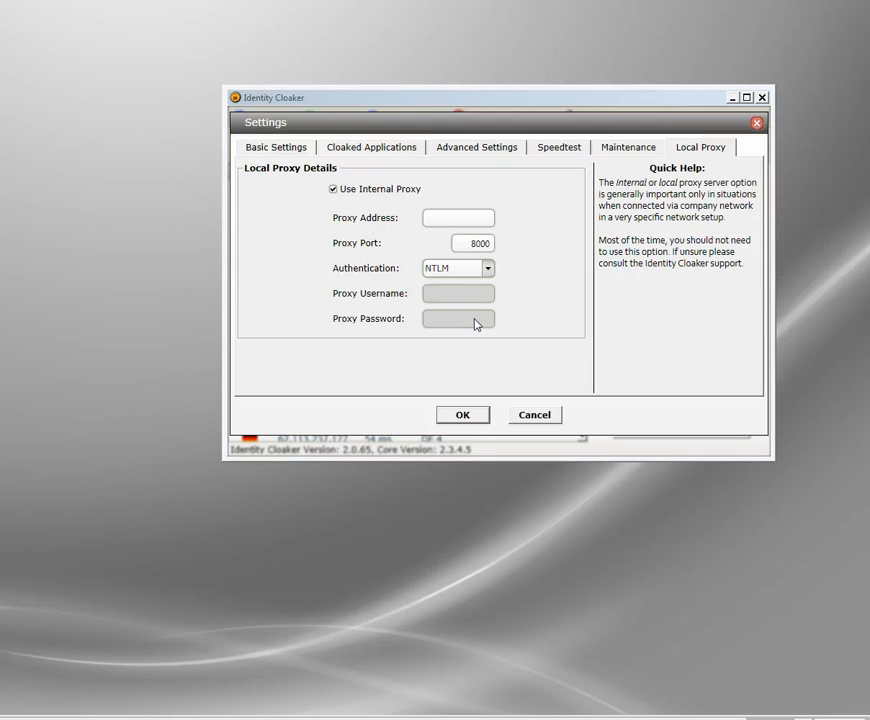
pyautogui.click(457, 218)
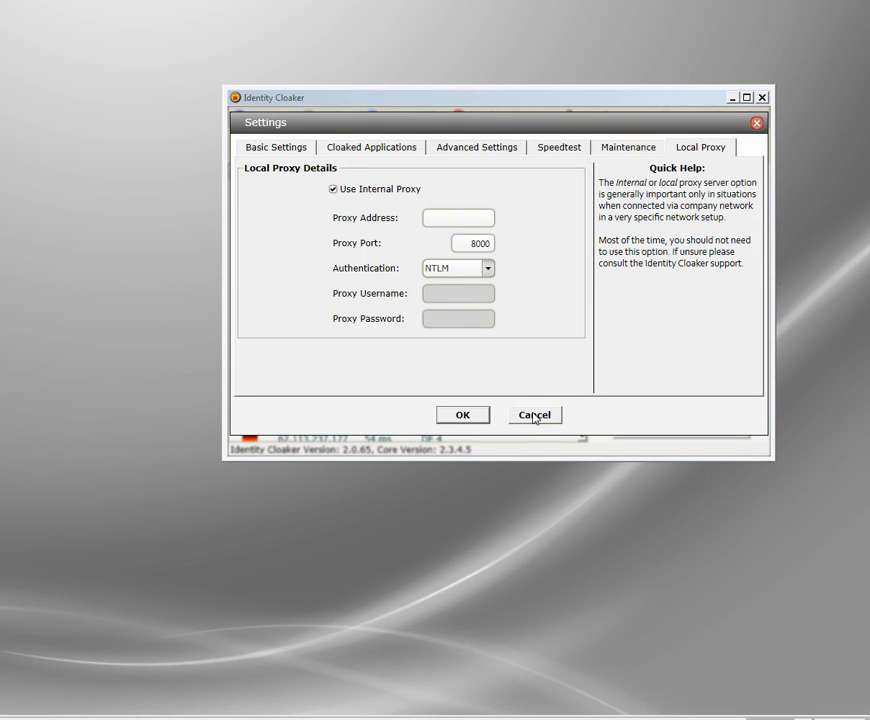
pyautogui.click(534, 414)
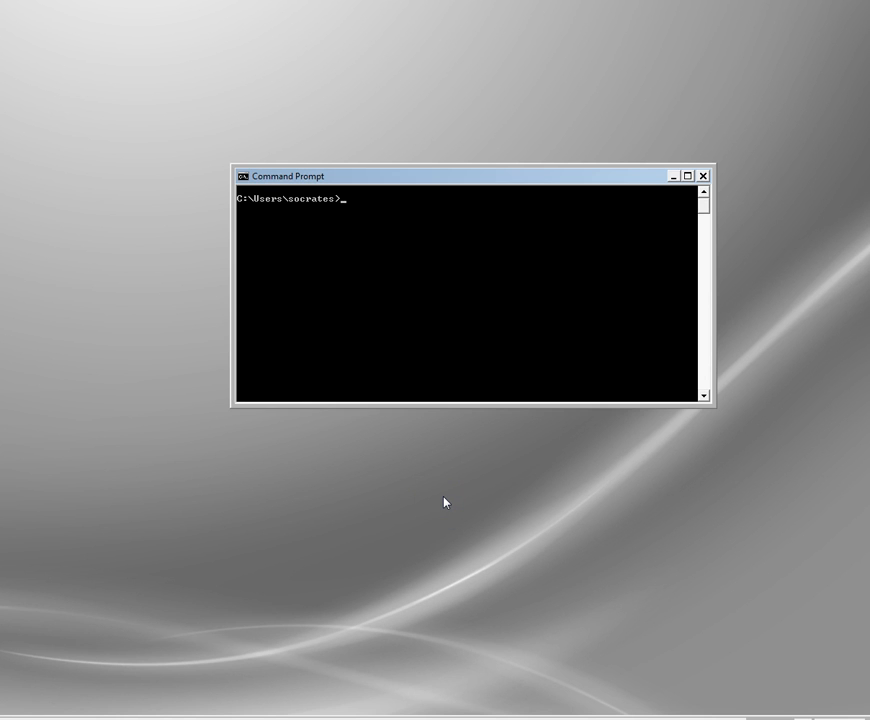
pyautogui.write('tracert')
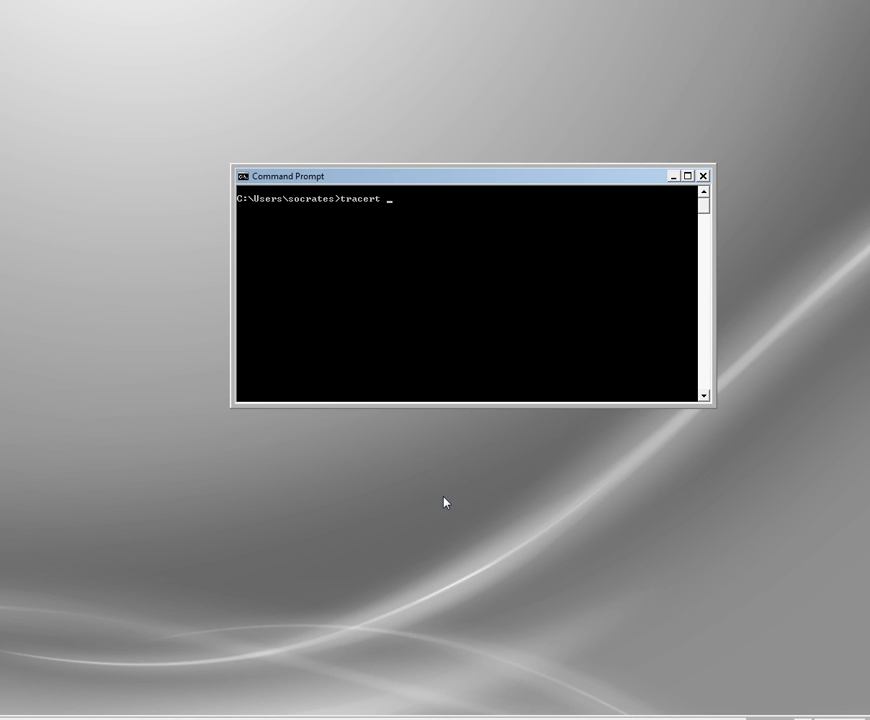
pyautogui.write('www.')
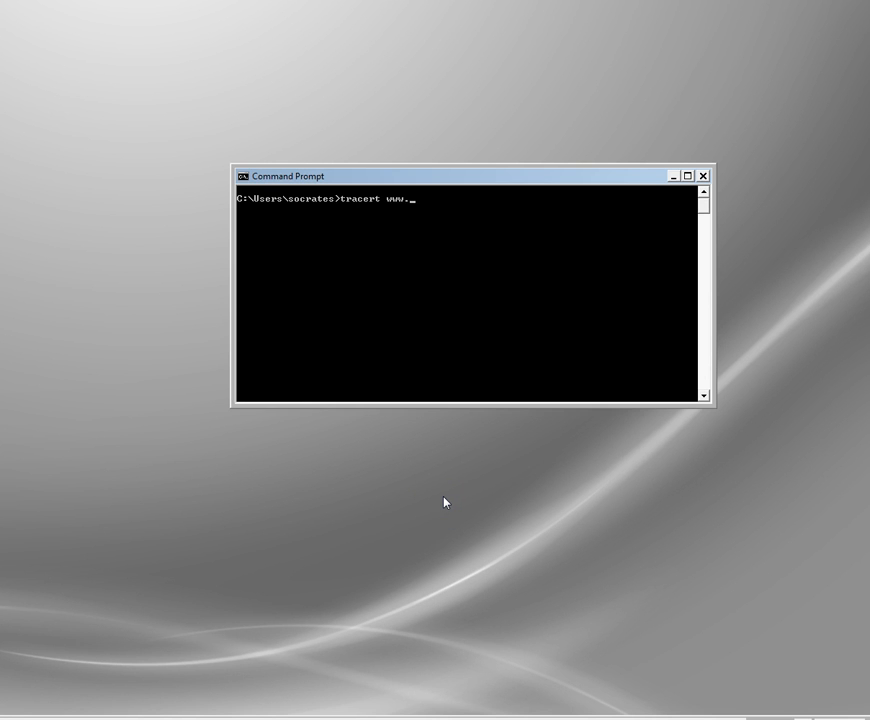
pyautogui.write('google.com')
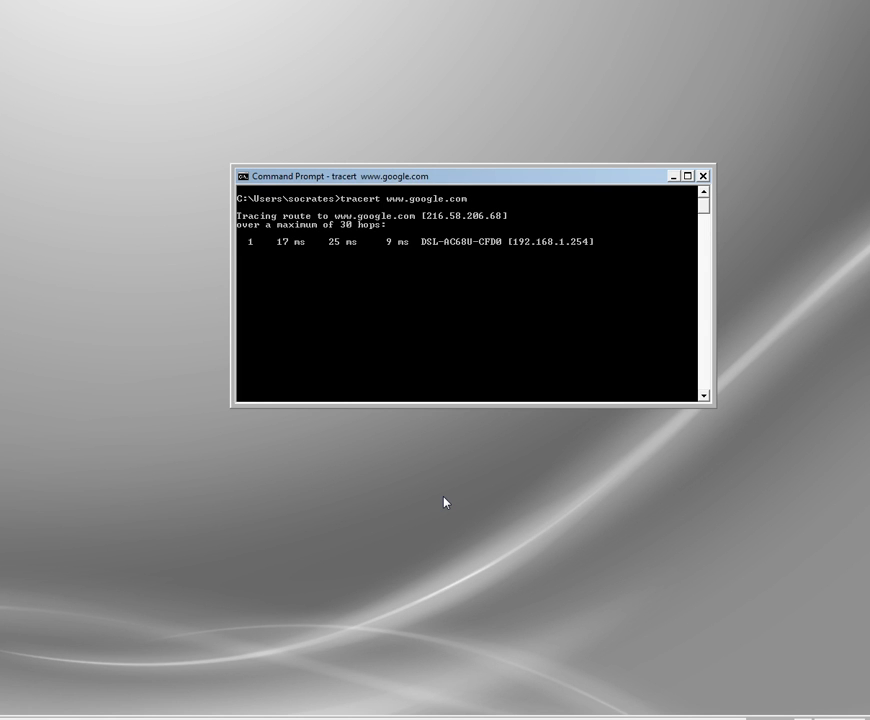
pyautogui.press('ctrl+c')
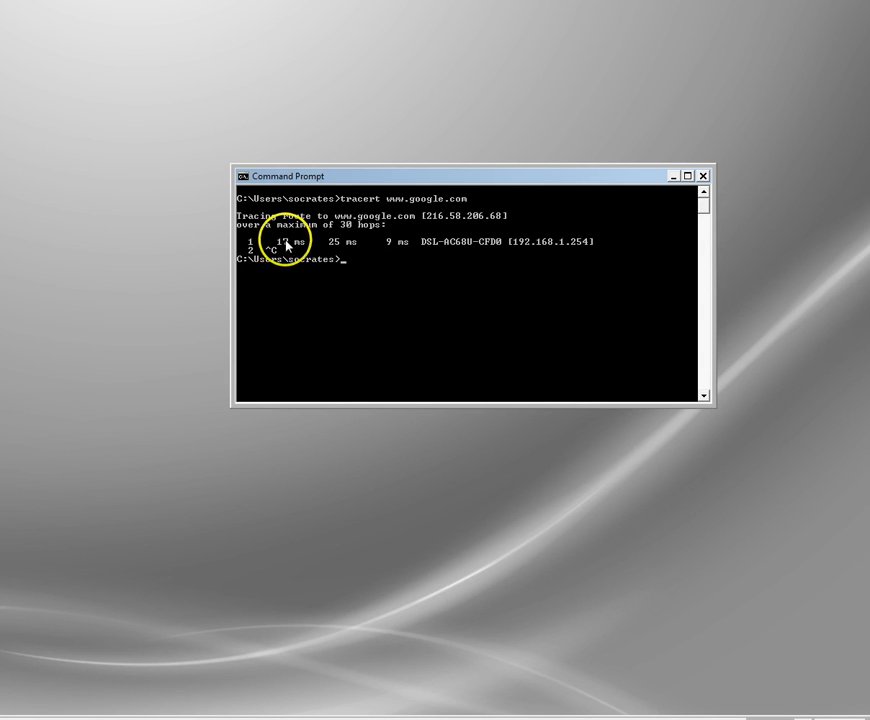
pyautogui.moveTo(391, 243)
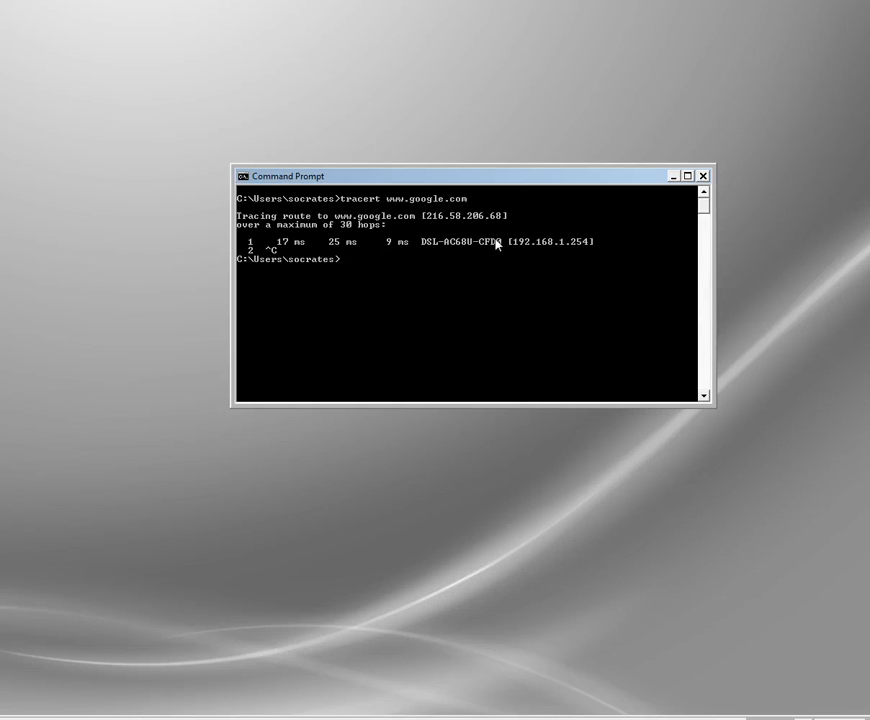
pyautogui.moveTo(505, 245)
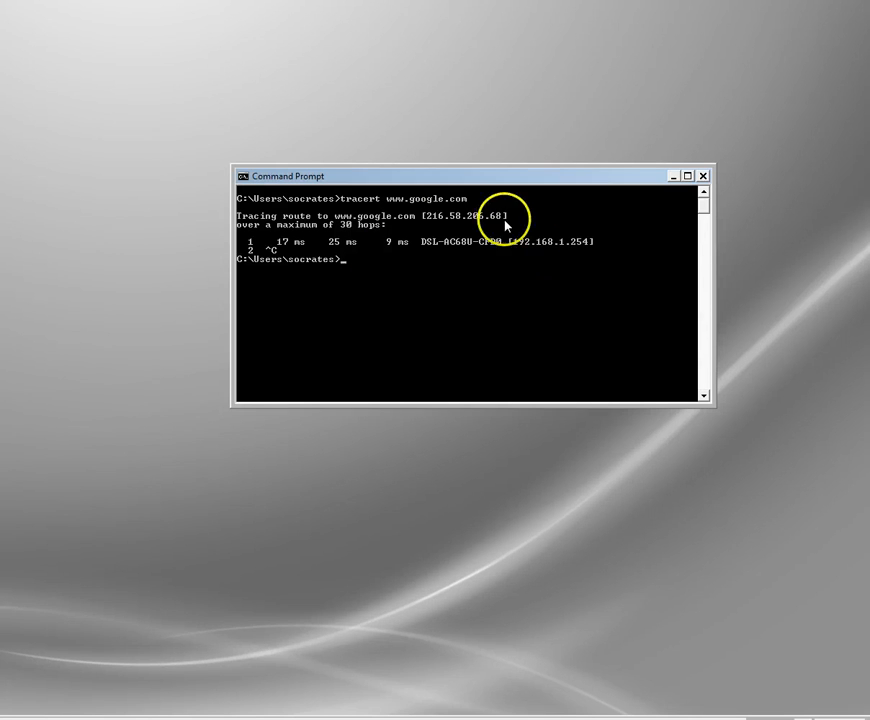
pyautogui.moveTo(570, 283)
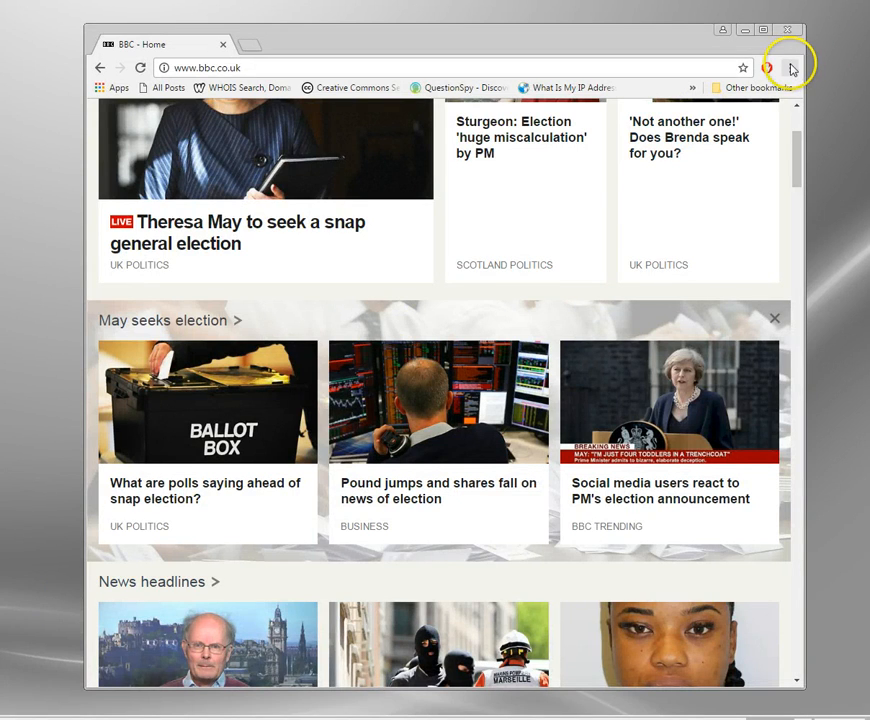
# - From Chrome's settings, scroll to Network and open the system proxy settings
pyautogui.click(796, 67)
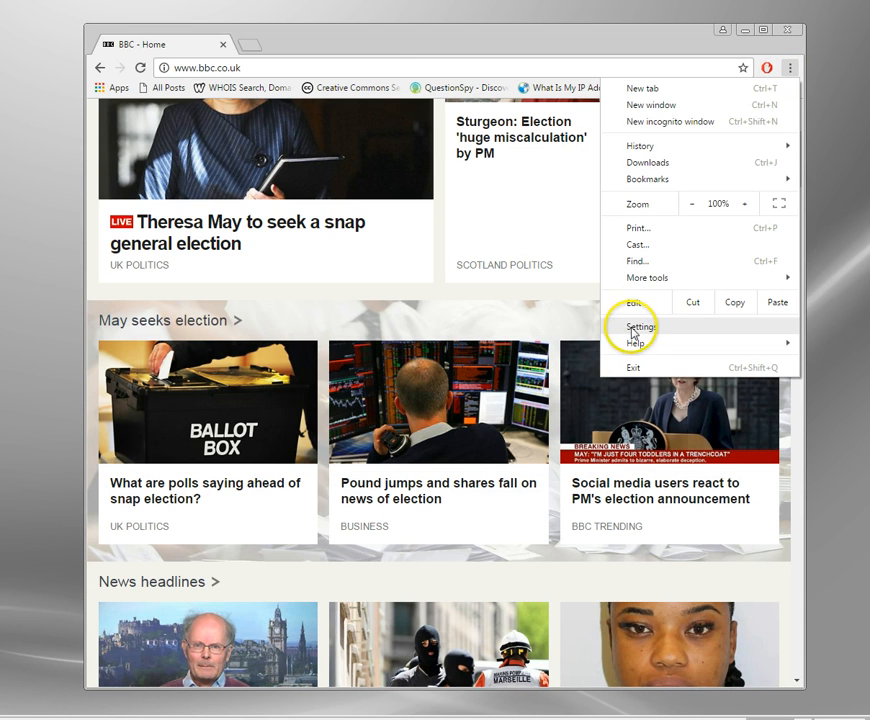
pyautogui.click(638, 326)
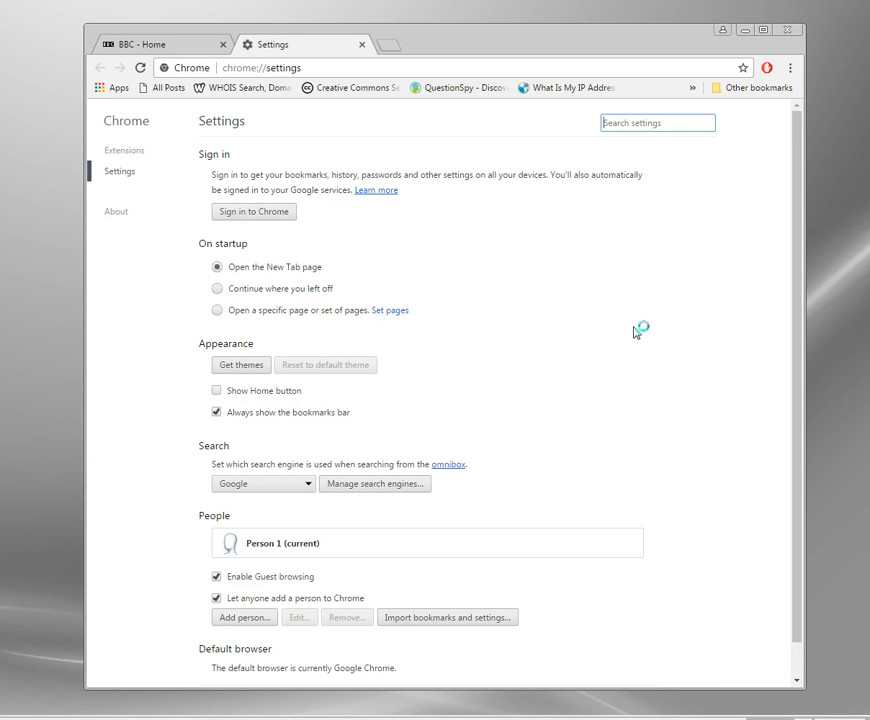
pyautogui.scroll(-3)
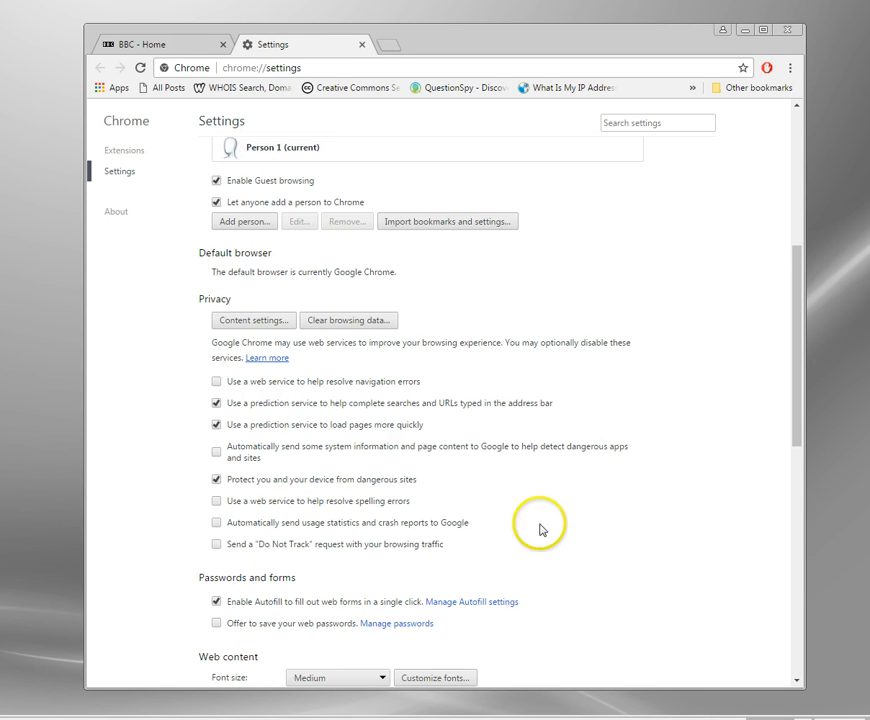
pyautogui.scroll(-3)
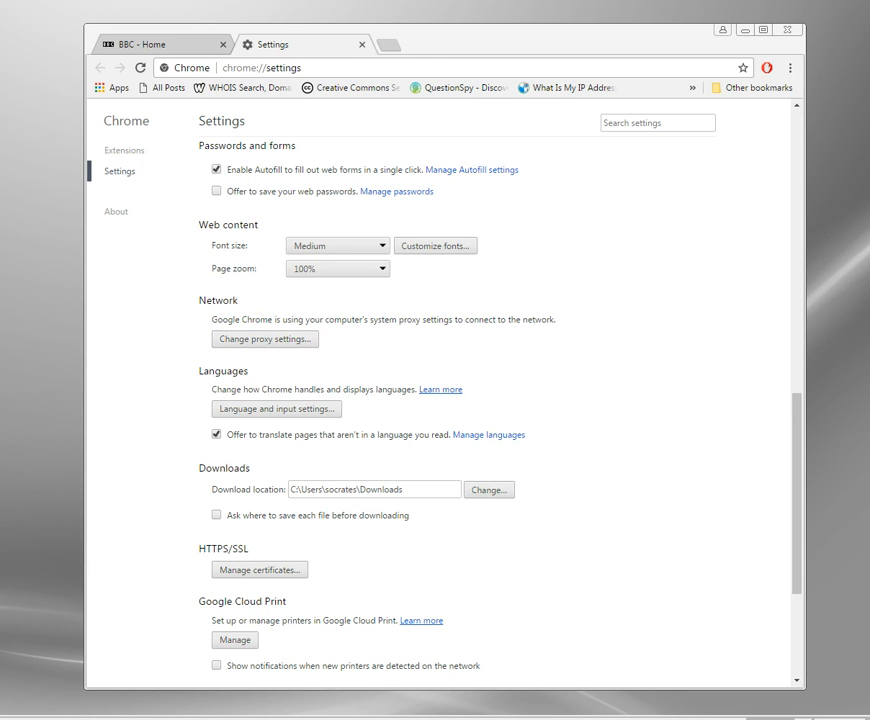
pyautogui.click(263, 339)
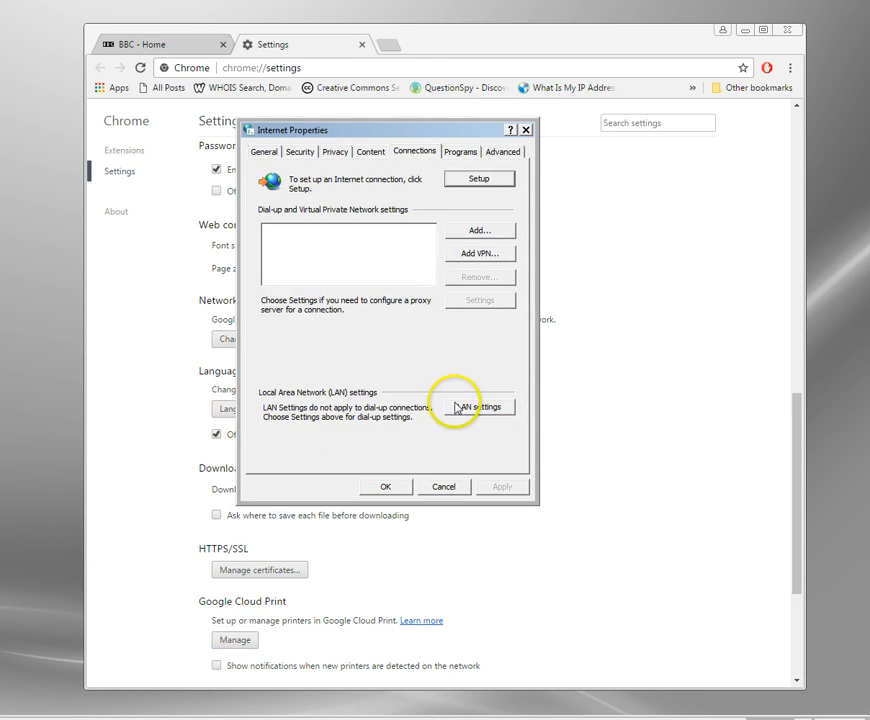
# - Inspect the LAN proxy server address and port, then cancel both dialogs unchanged
pyautogui.click(480, 406)
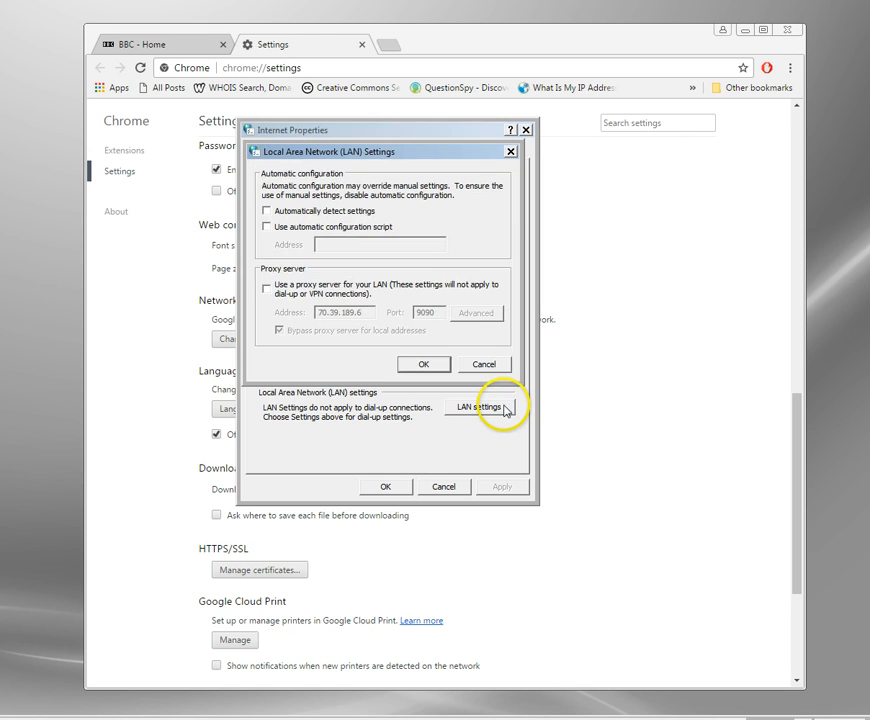
pyautogui.moveTo(284, 295)
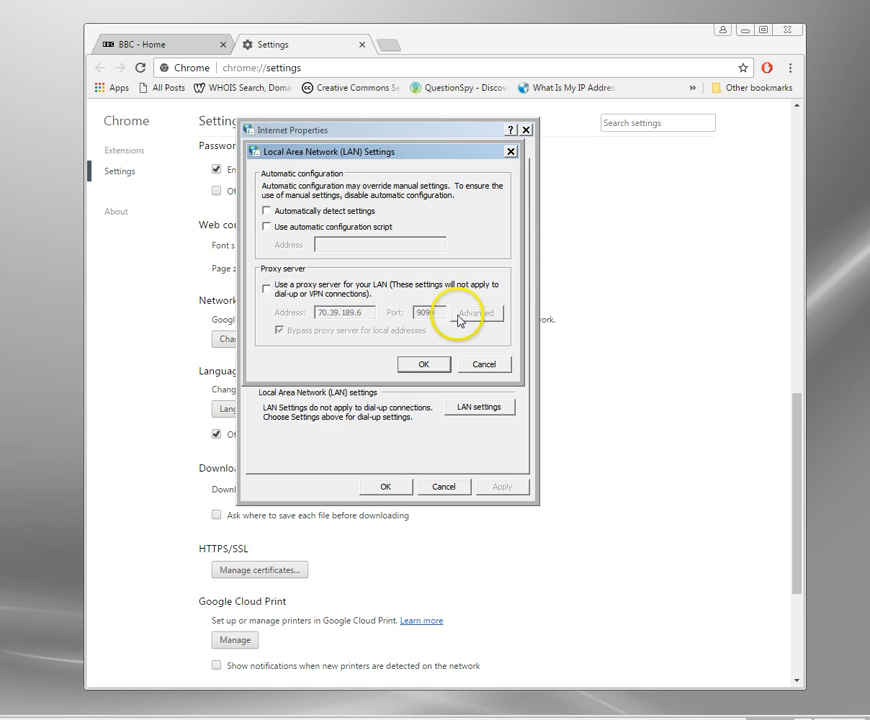
pyautogui.moveTo(265, 228)
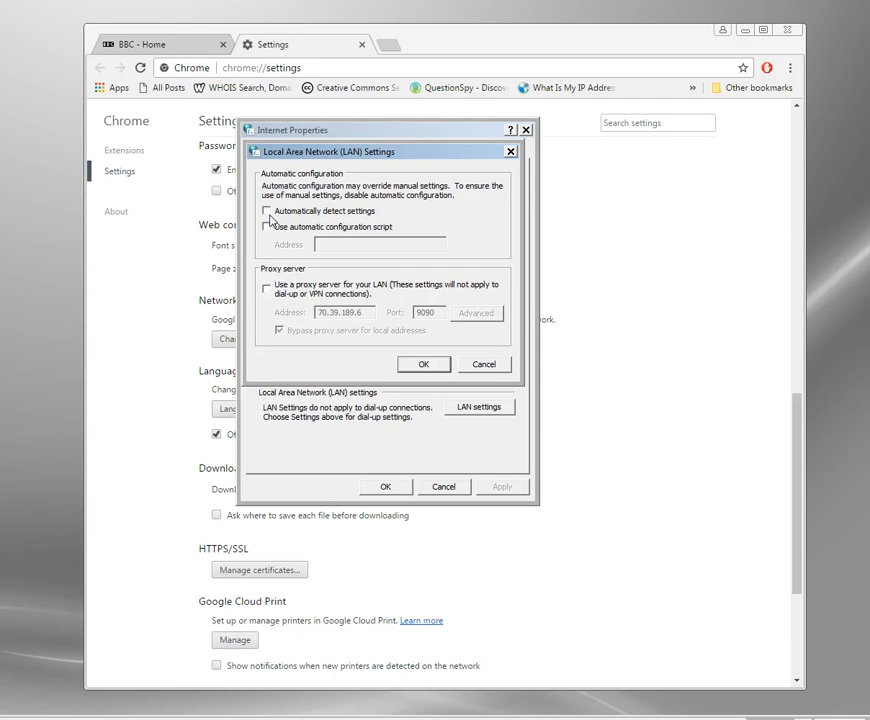
pyautogui.click(268, 211)
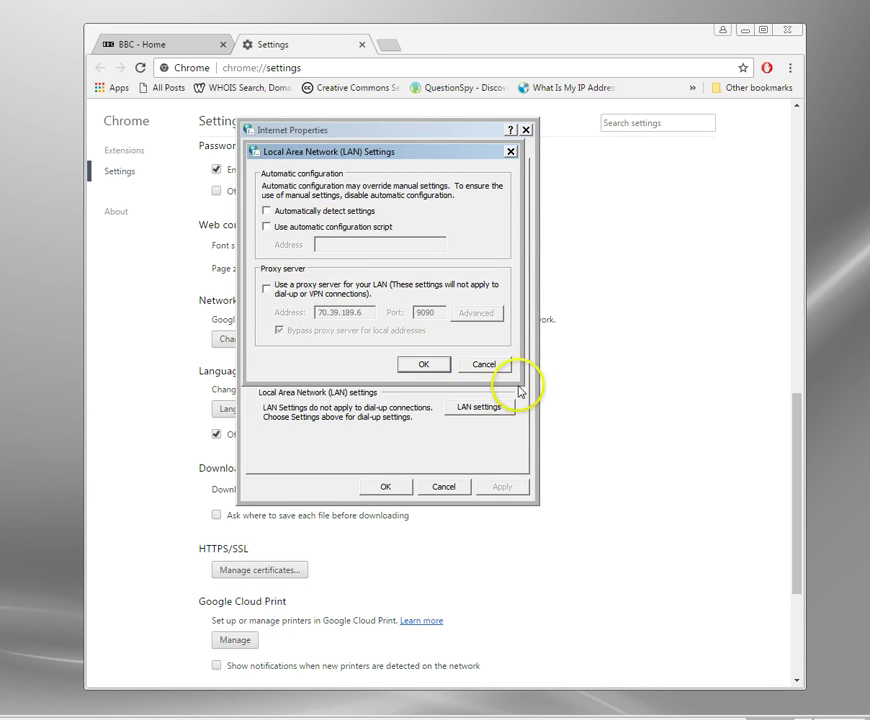
pyautogui.moveTo(487, 364)
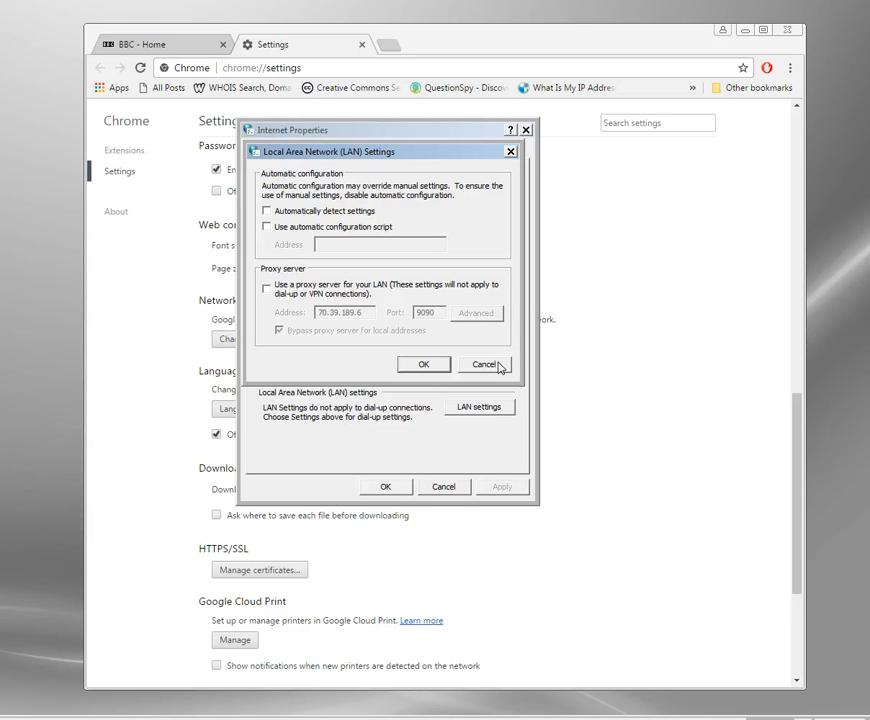
pyautogui.click(484, 364)
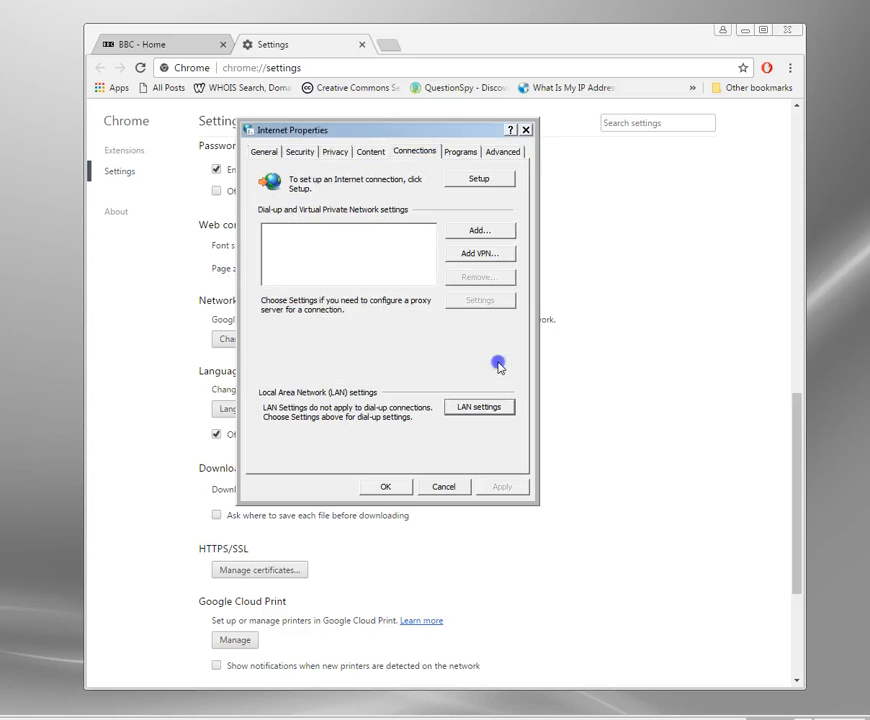
pyautogui.click(444, 486)
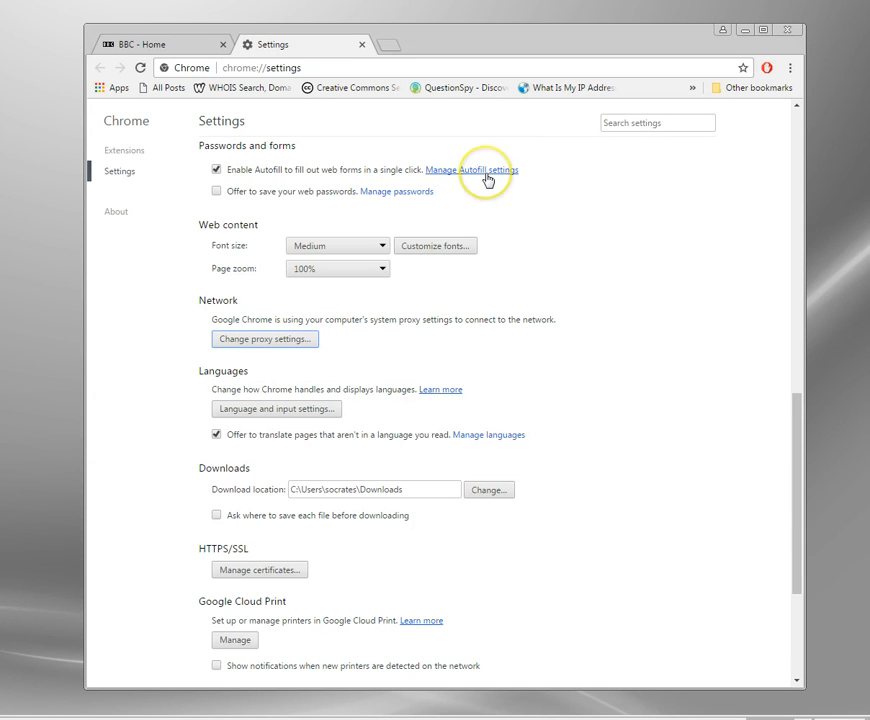